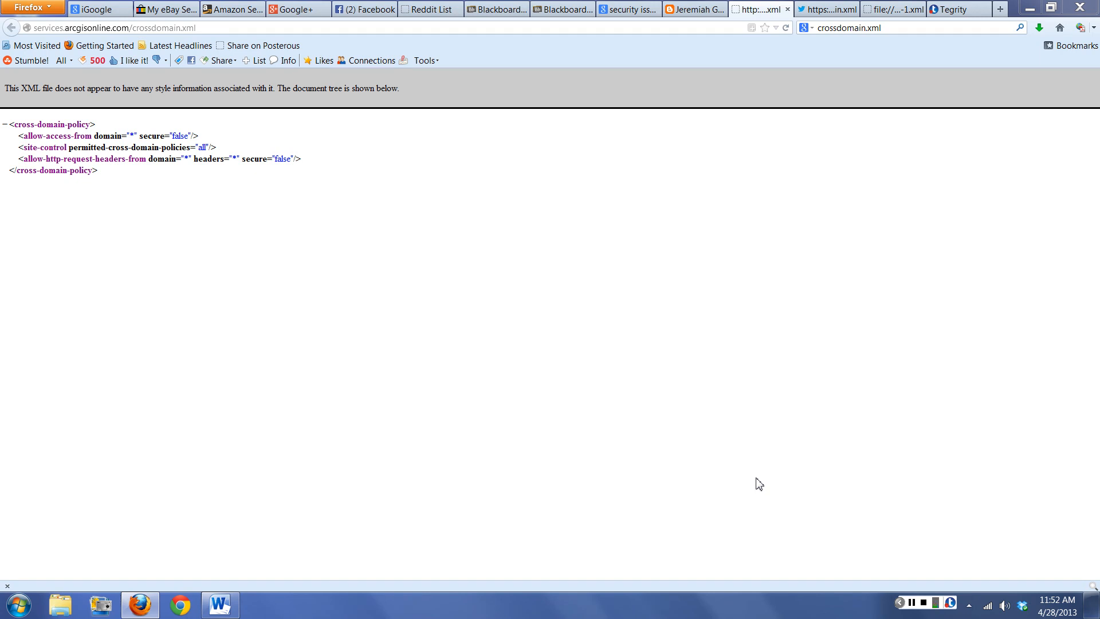
mouse_move(103, 149)
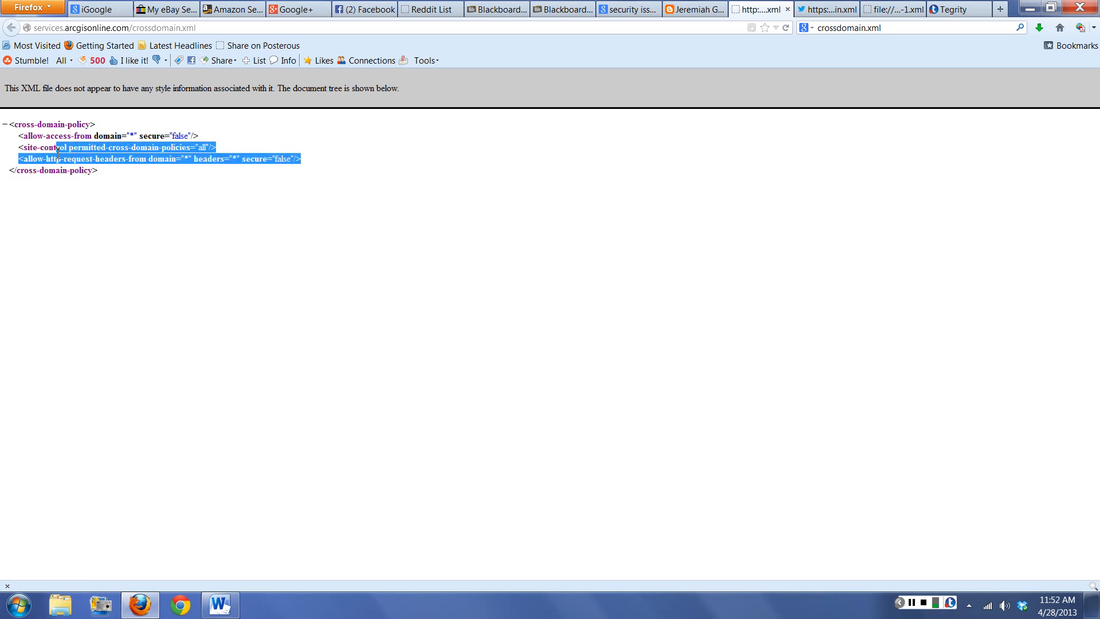
- Select the entire open policy document and clear the selection again
click(110, 177)
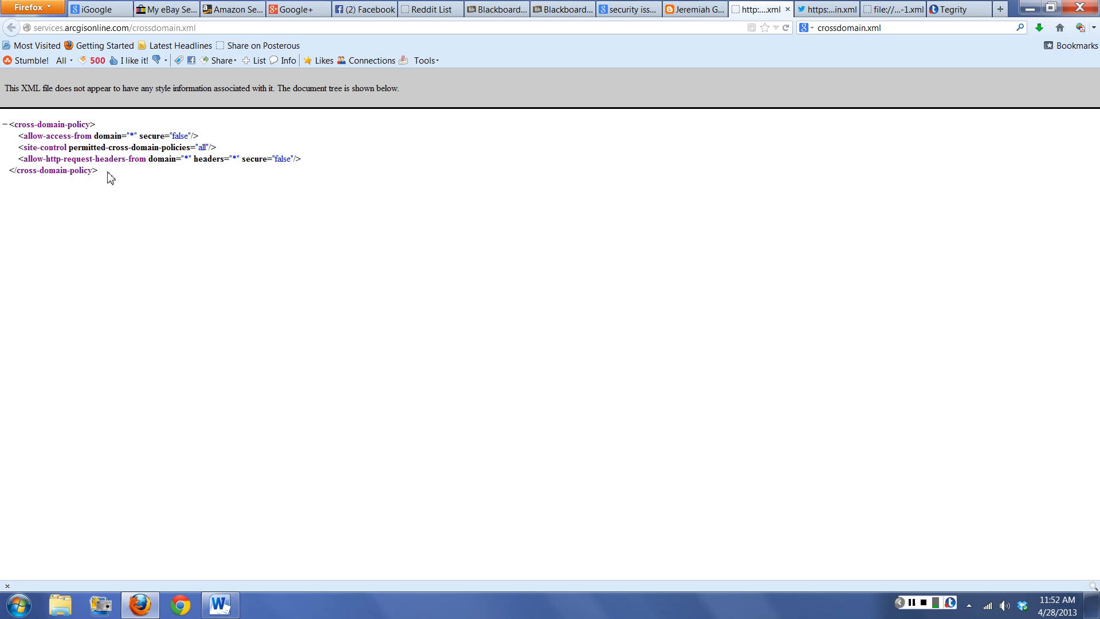
key(ctrl+a)
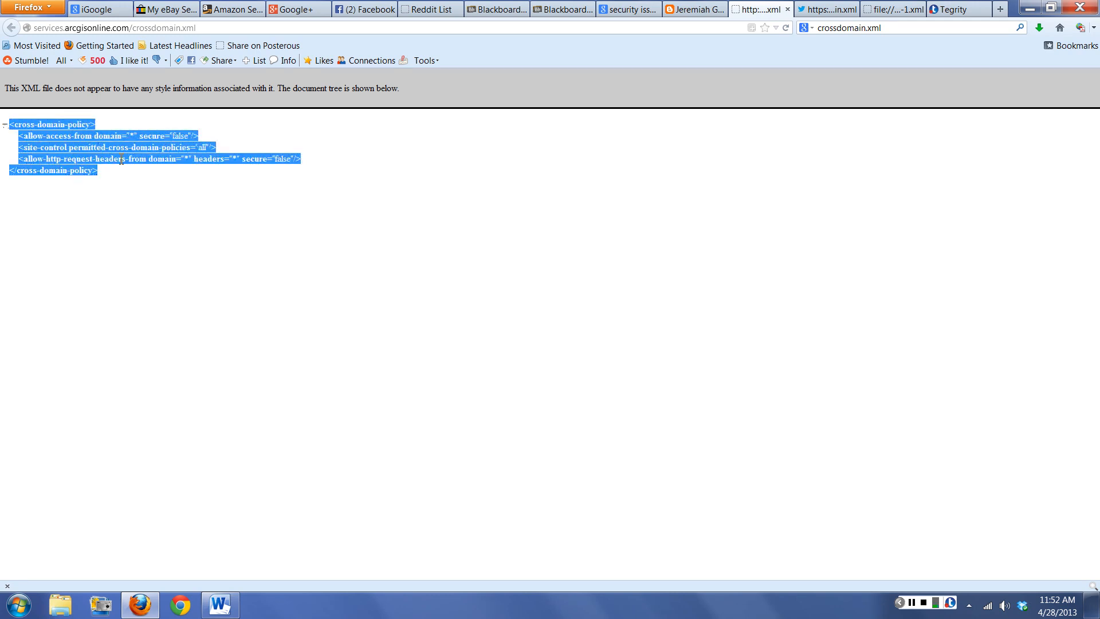
click(147, 188)
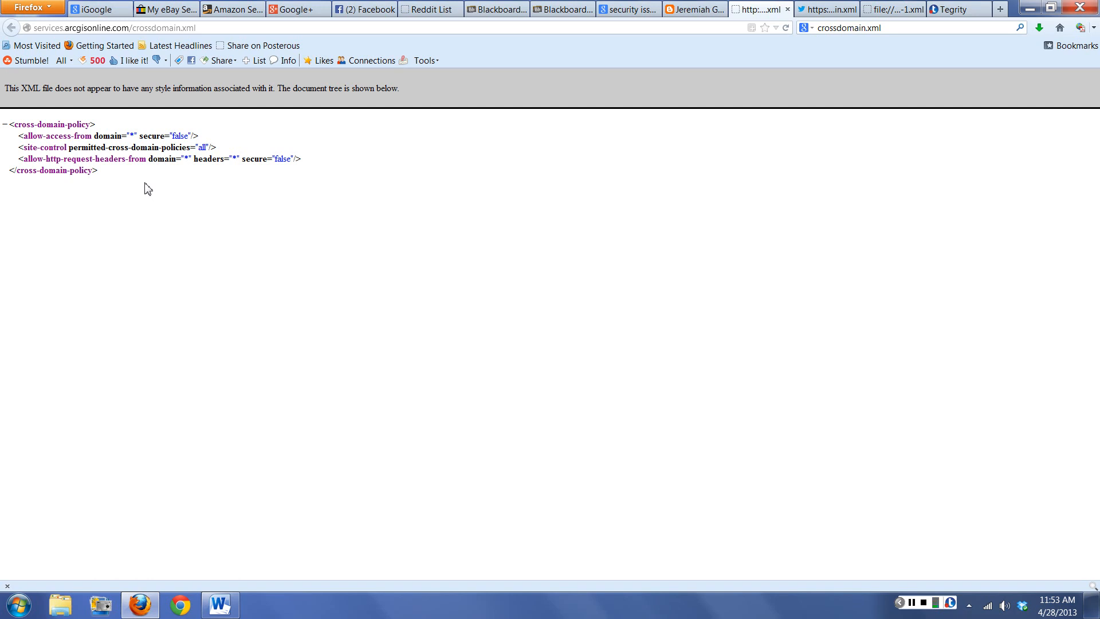
mouse_move(107, 174)
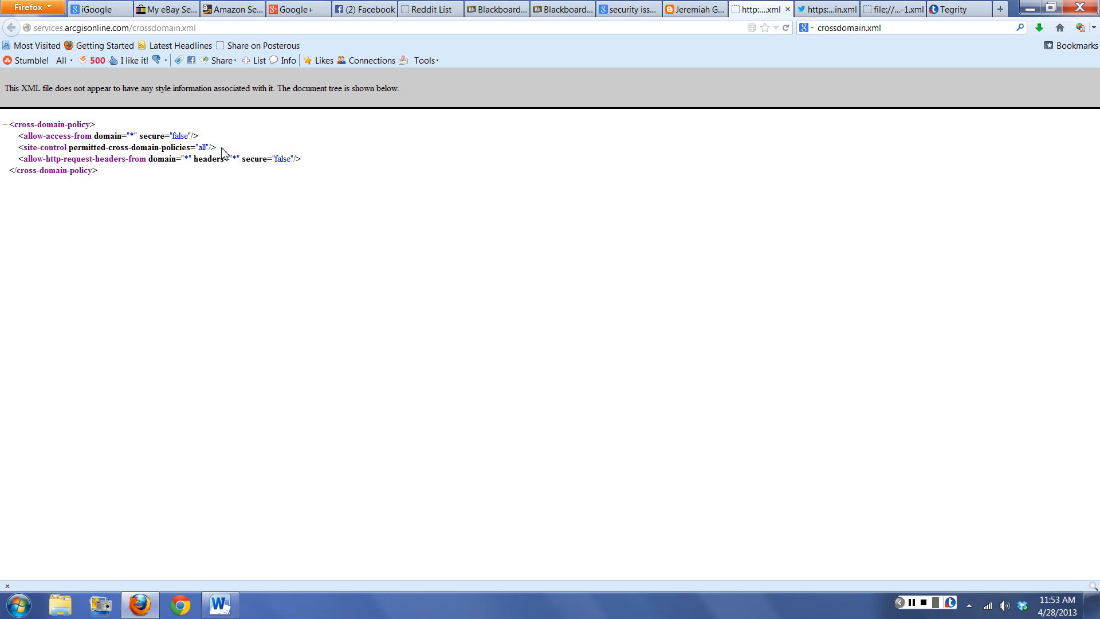
mouse_move(459, 145)
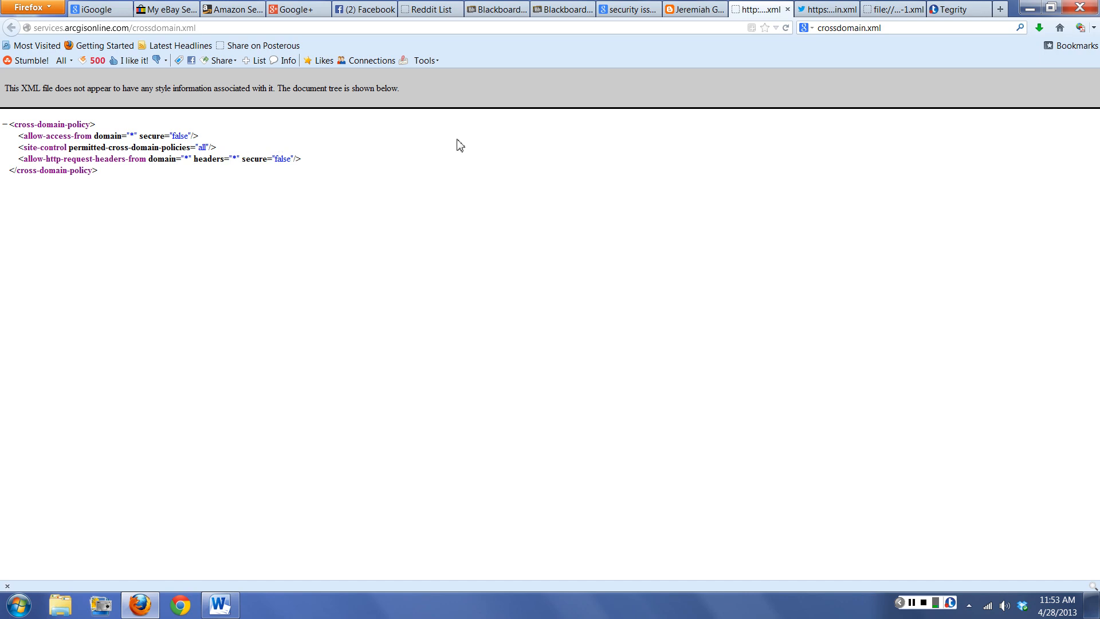
- Visit the Twitter and ArcGIS Online policy tabs, then switch to the saved YouTube crossdomain-1.xml
click(825, 8)
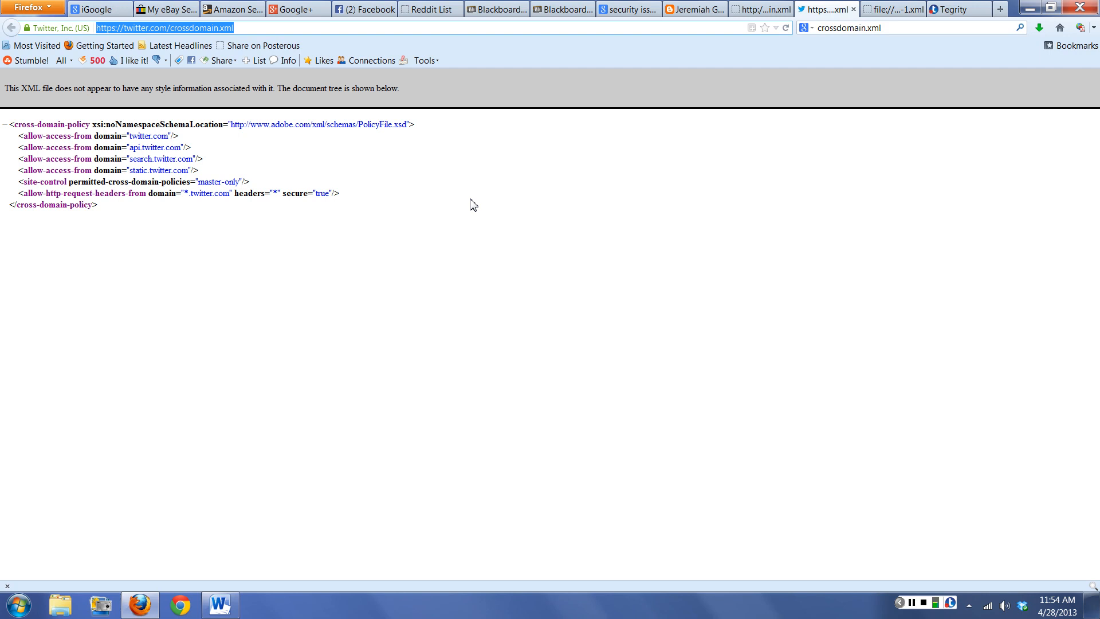
mouse_move(221, 241)
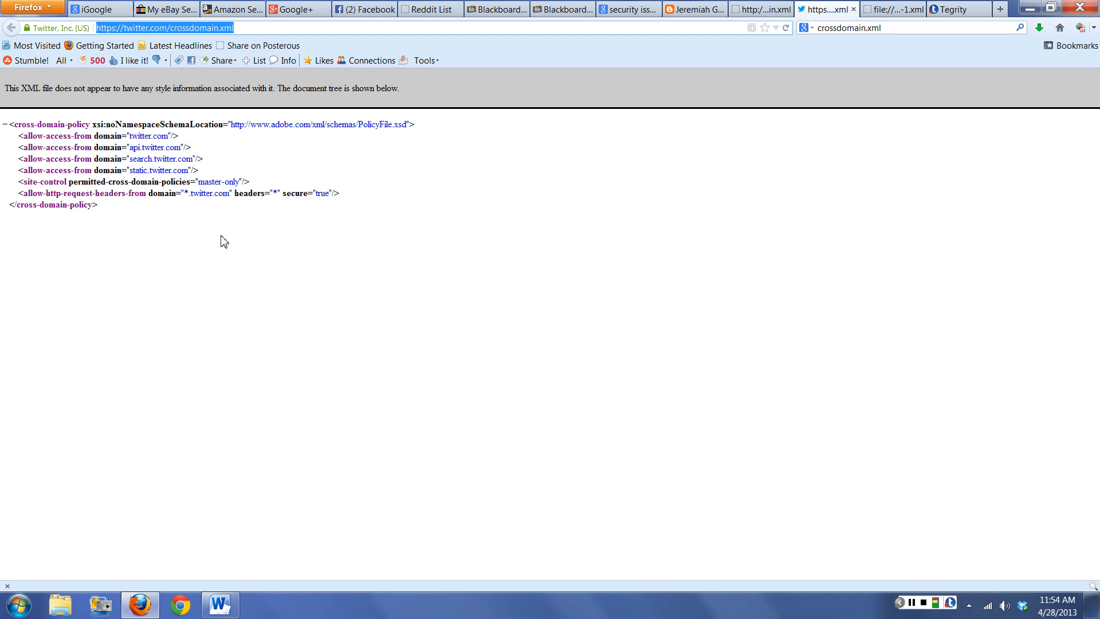
mouse_move(761, 10)
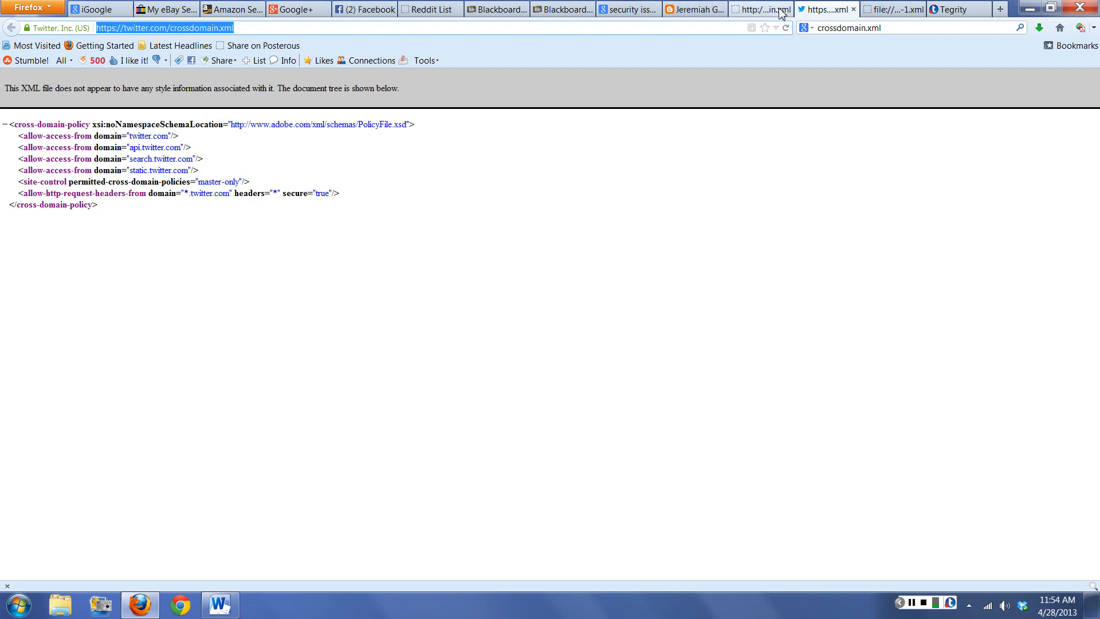
click(754, 9)
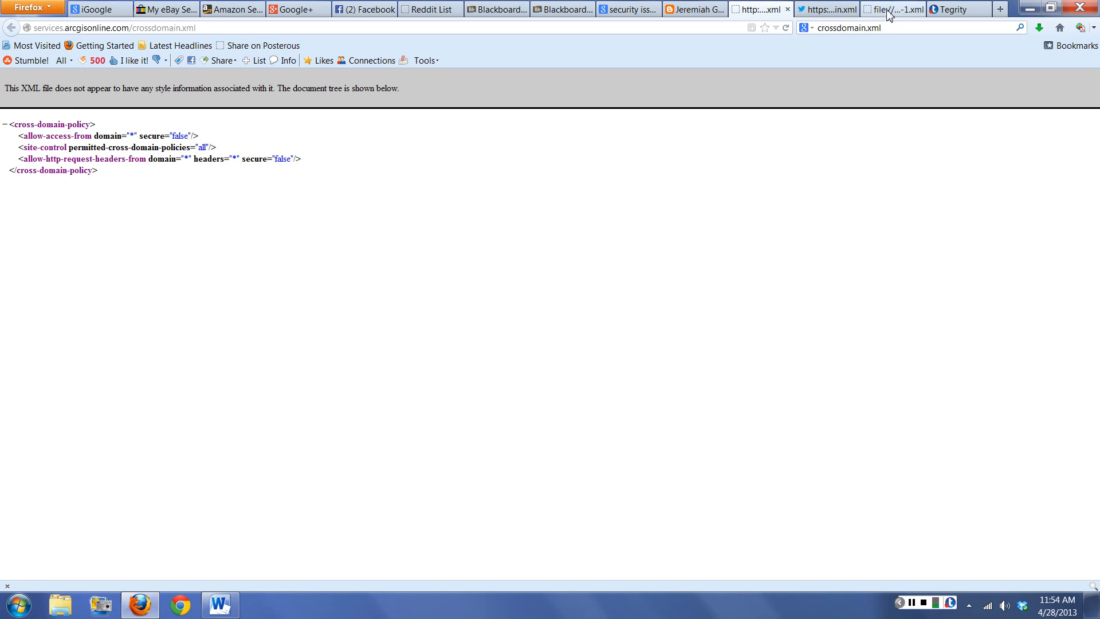
click(886, 9)
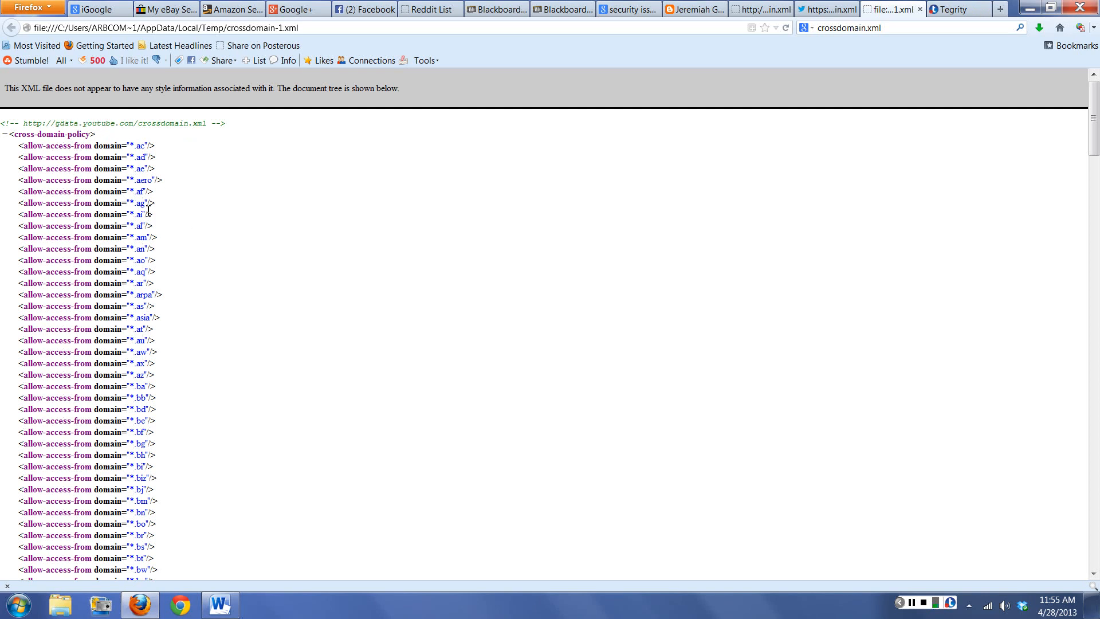
mouse_move(153, 182)
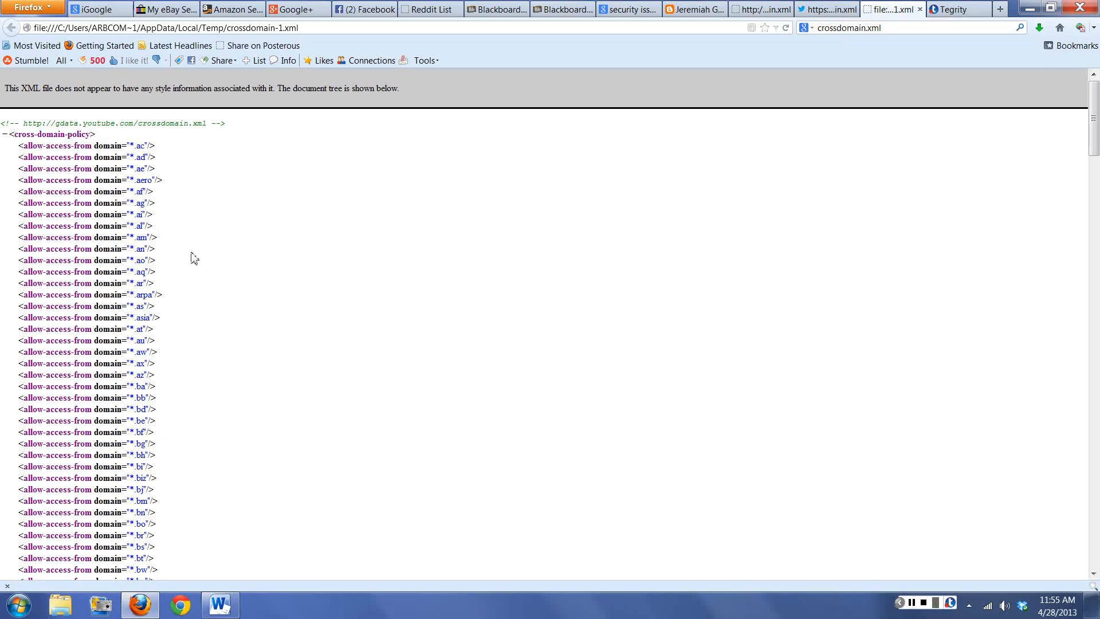
- Read through the YouTube wildcard domain entries down to localhost and 127.0.0.1 at the end
scroll(down, 3)
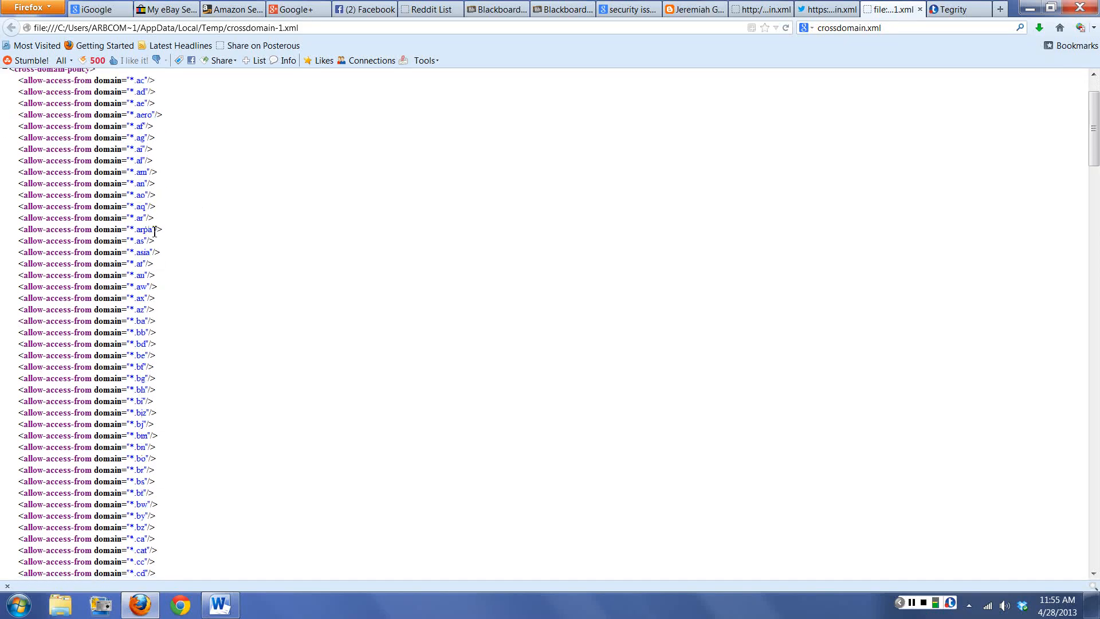
mouse_move(192, 279)
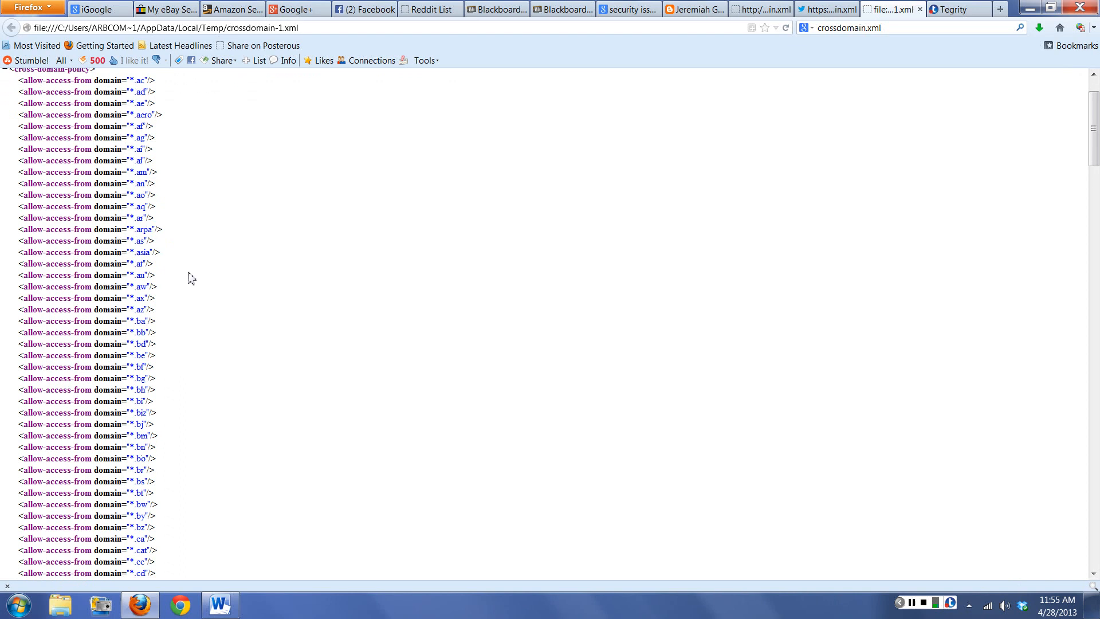
scroll(down, 3)
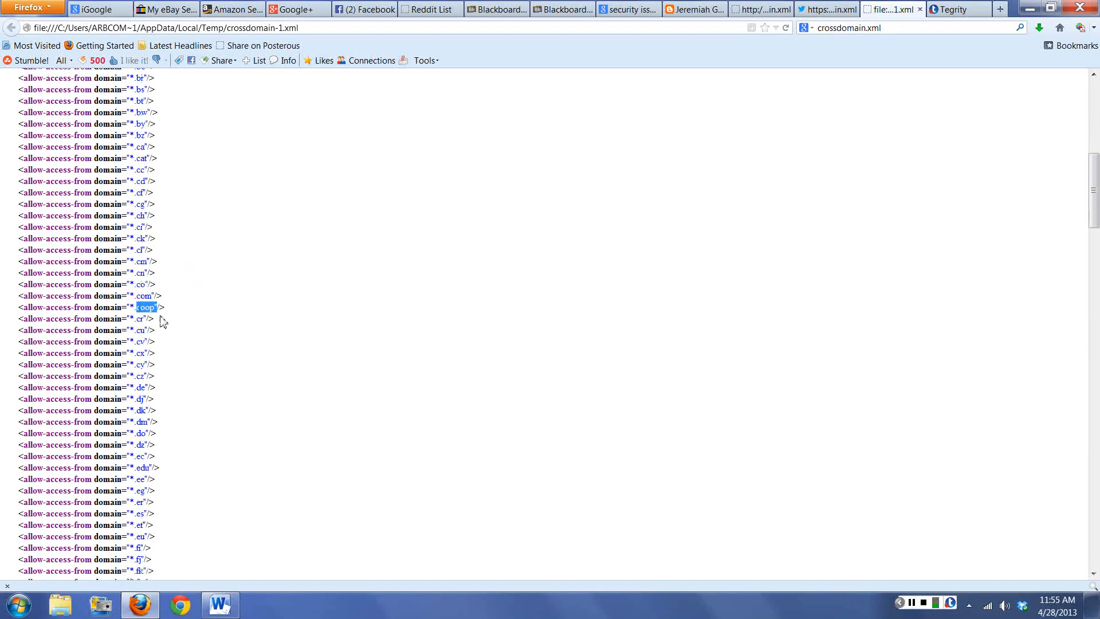
scroll(down, 3)
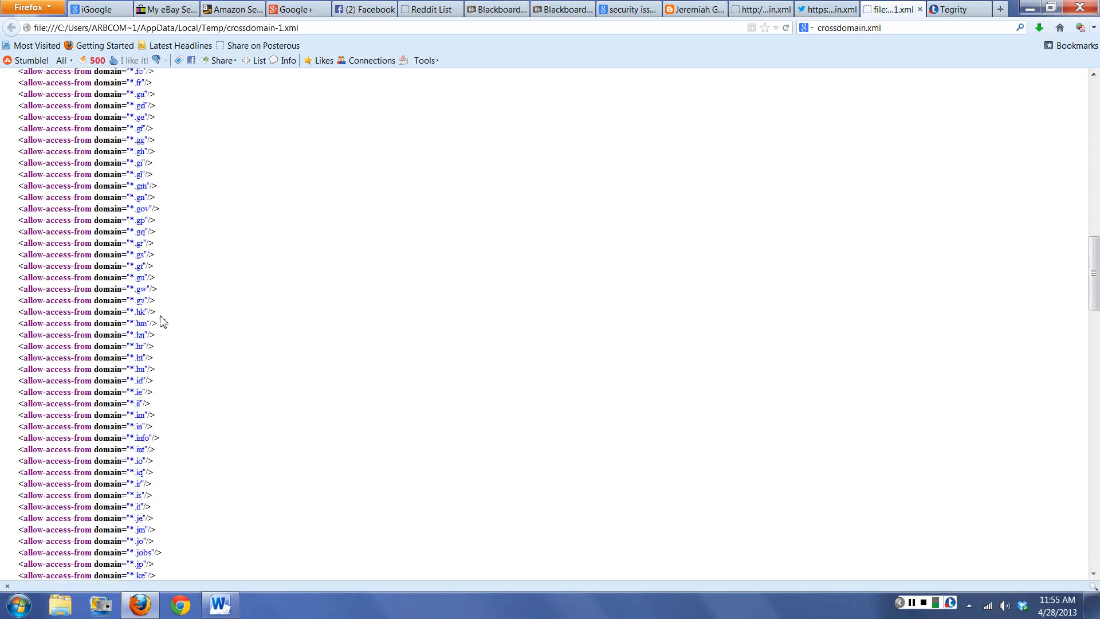
scroll(down, 3)
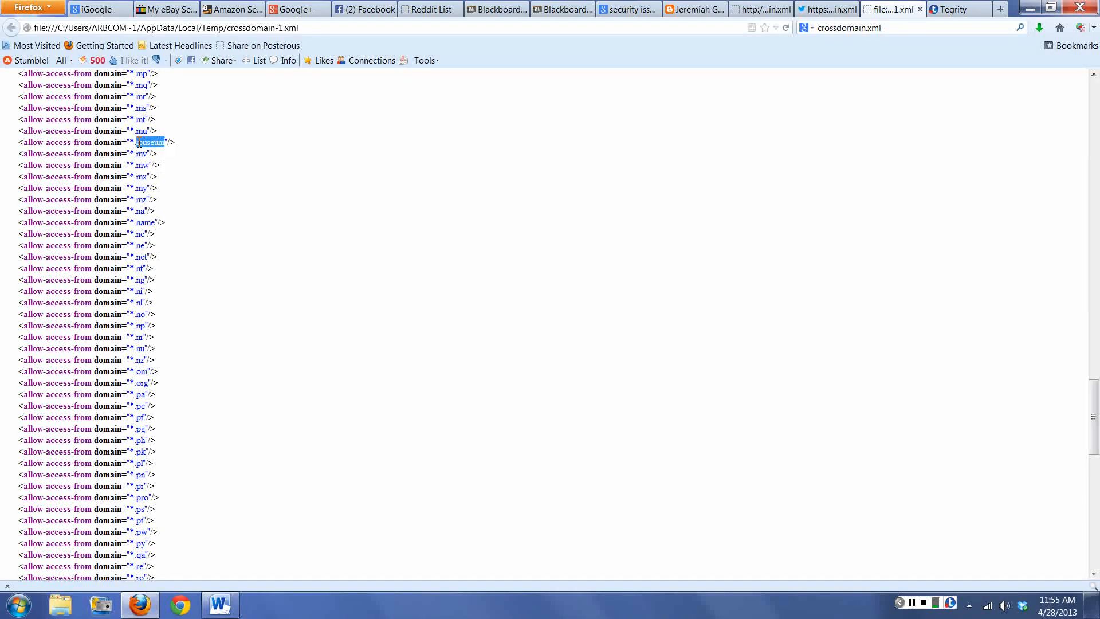
scroll(down, 3)
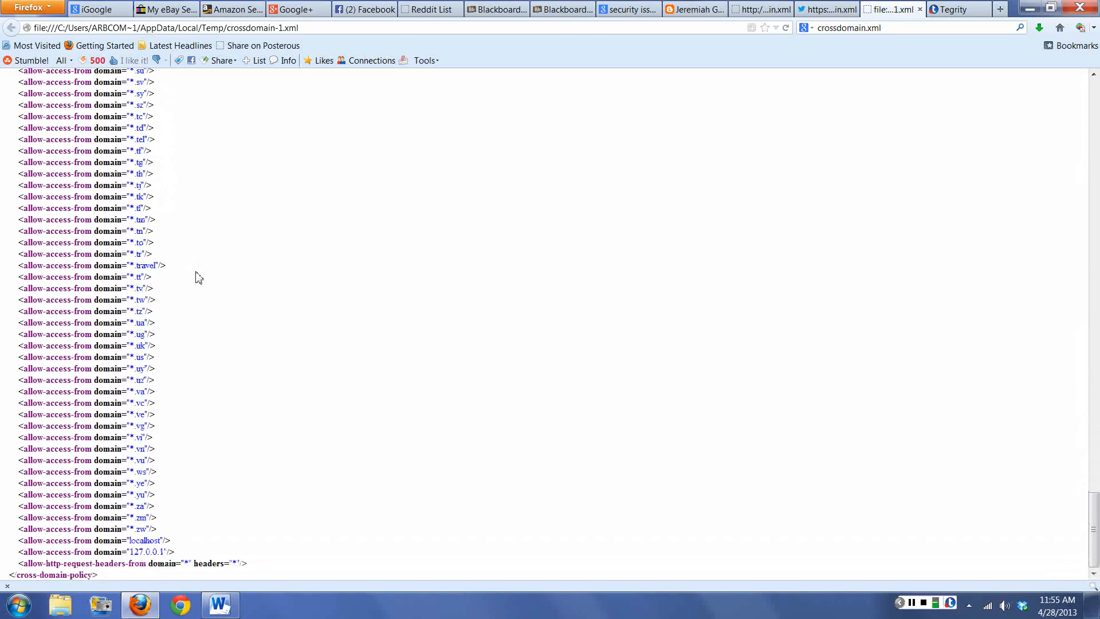
mouse_move(163, 507)
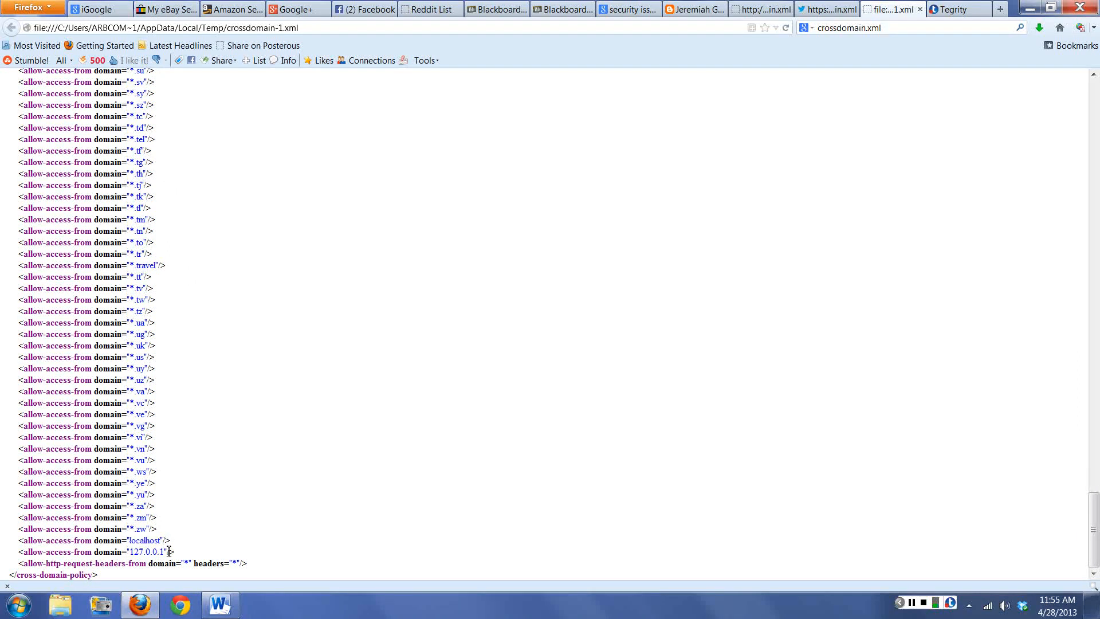
double_click(147, 551)
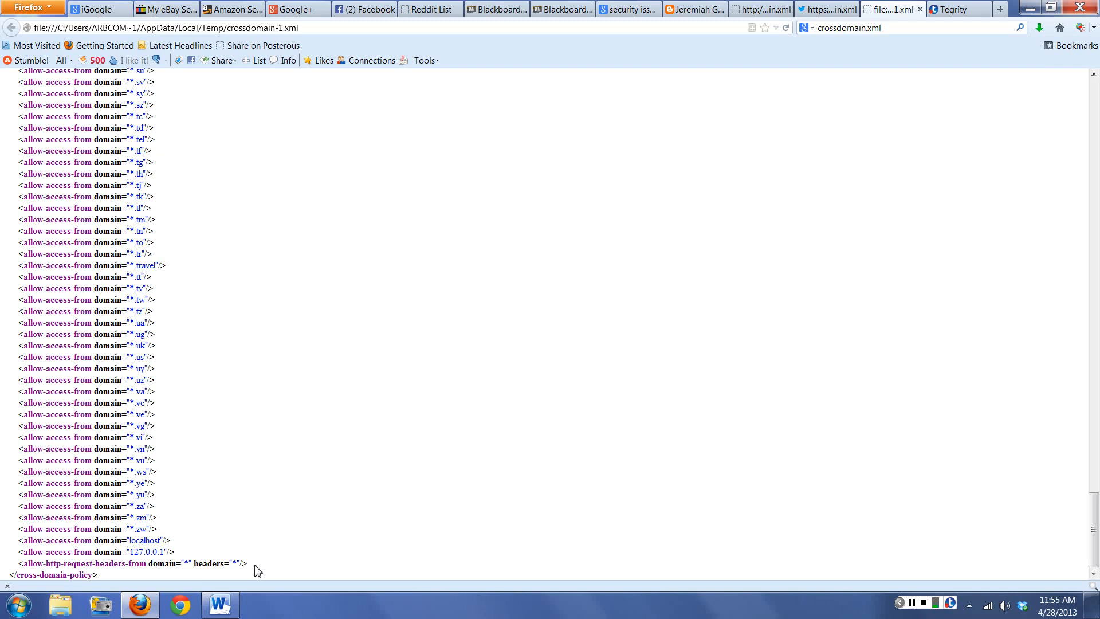
mouse_move(180, 554)
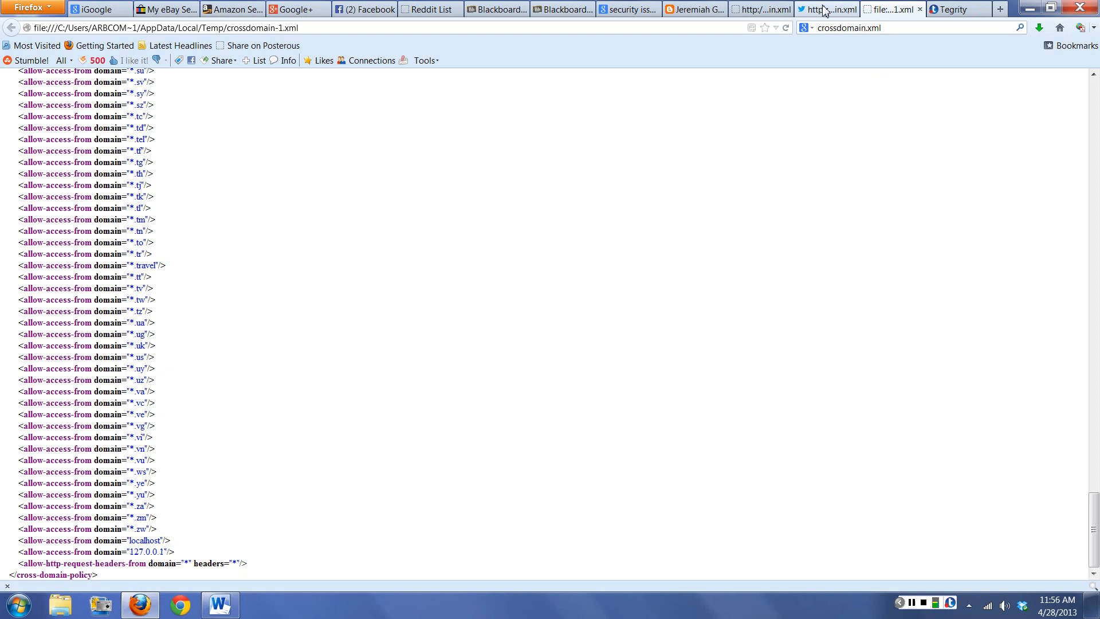
- Compare Twitter's twitter.com-only, master-only policy against the ArcGIS Online policy and return to Twitter's
click(826, 9)
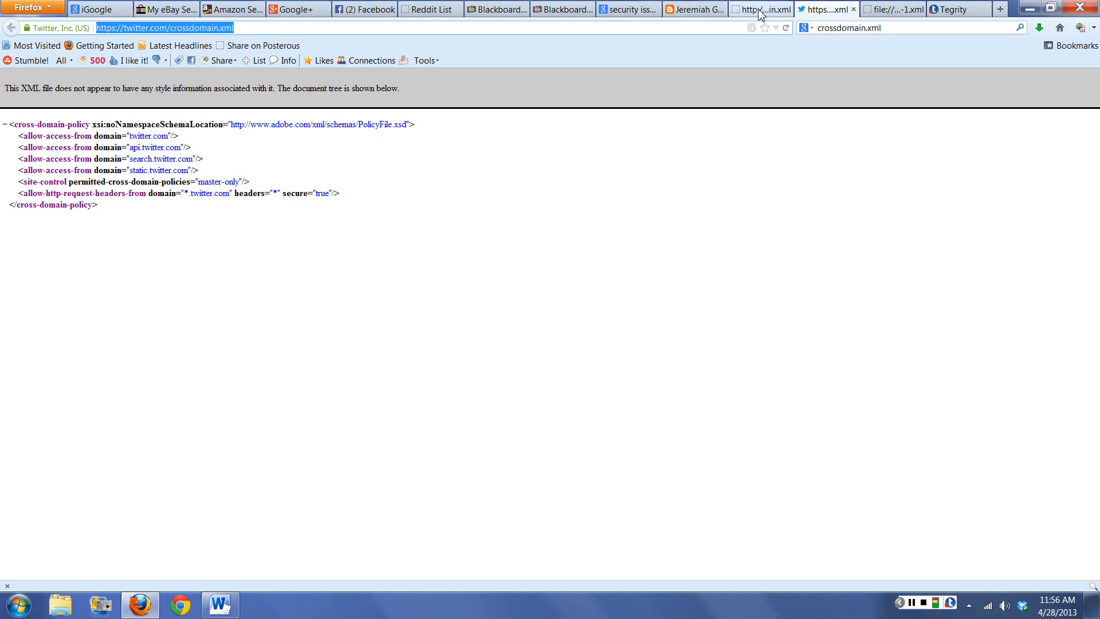
click(757, 8)
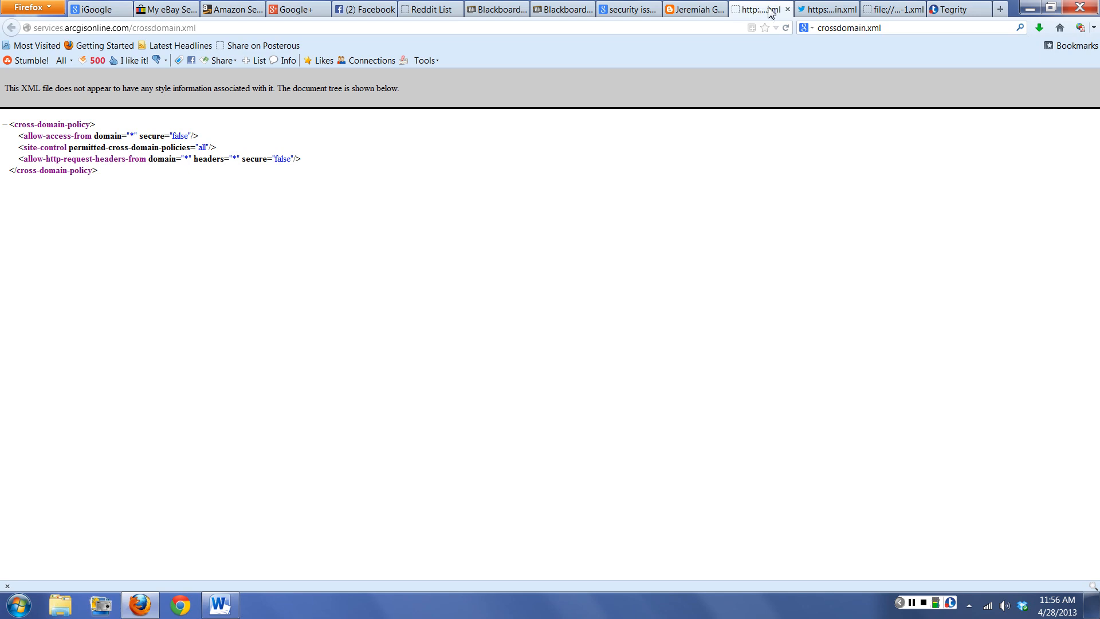
click(826, 9)
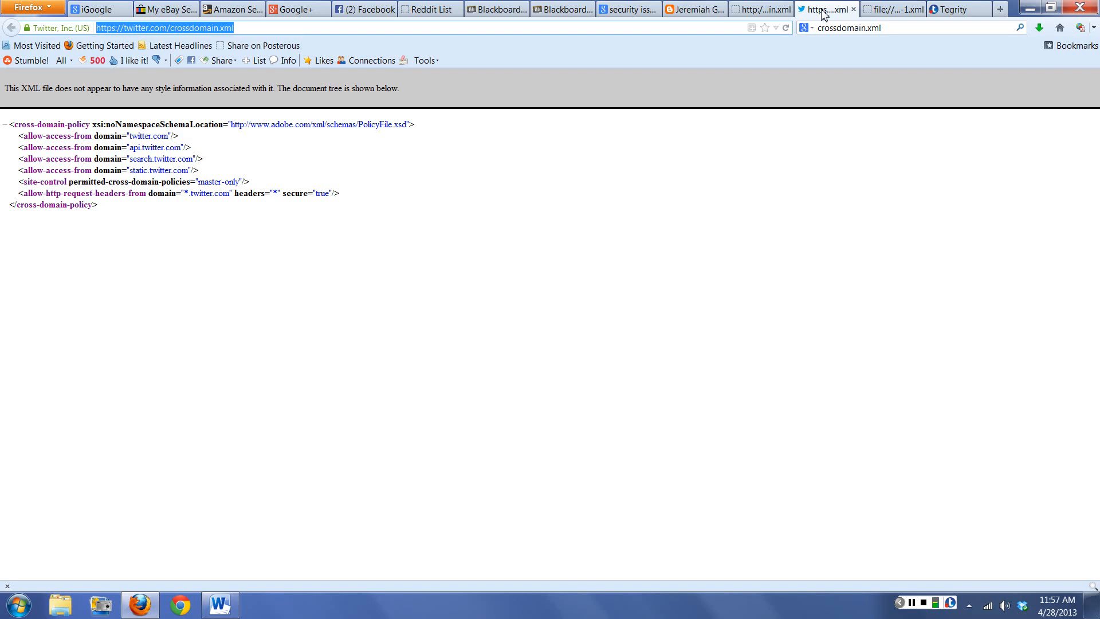
mouse_move(839, 15)
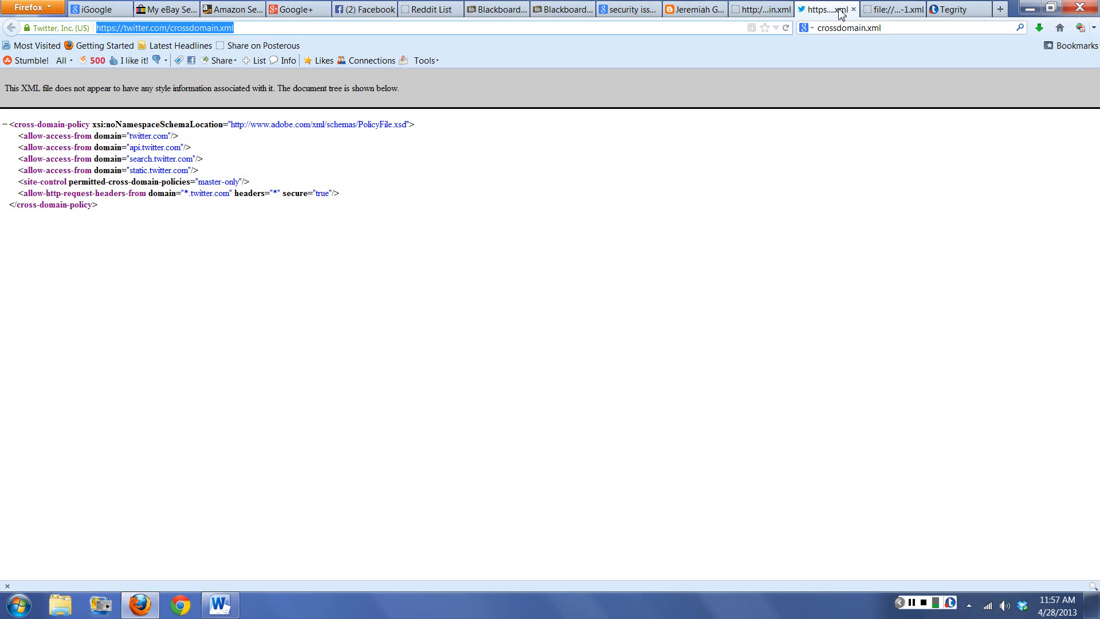
- Revisit the saved YouTube wildcard policy, then return to ArcGIS Online's allow-any-domain crossdomain.xml
click(891, 8)
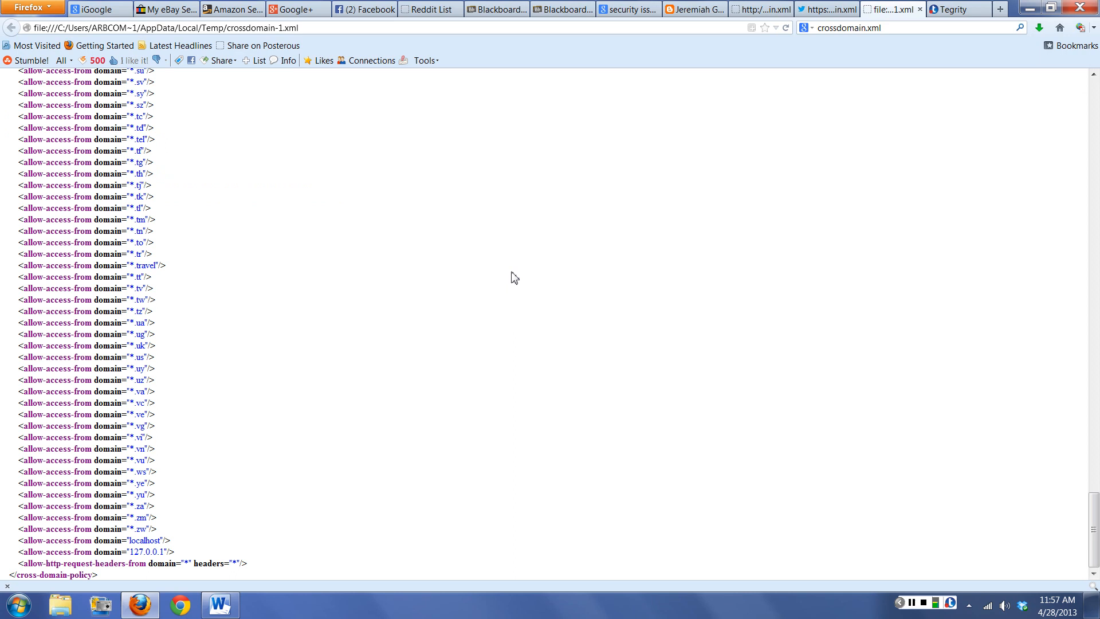
double_click(146, 265)
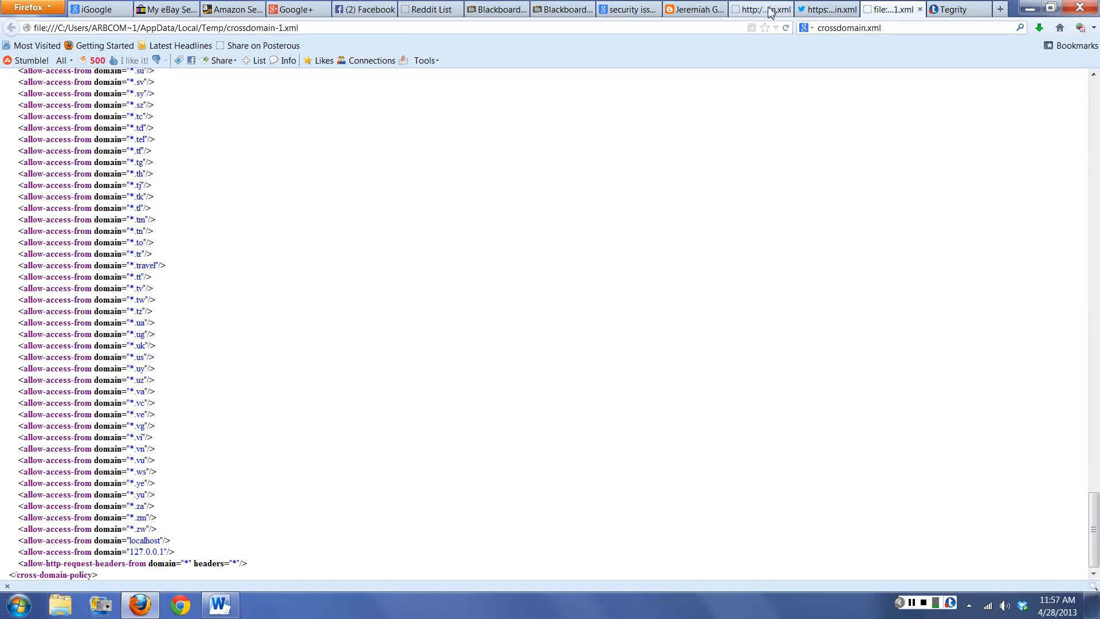
click(760, 9)
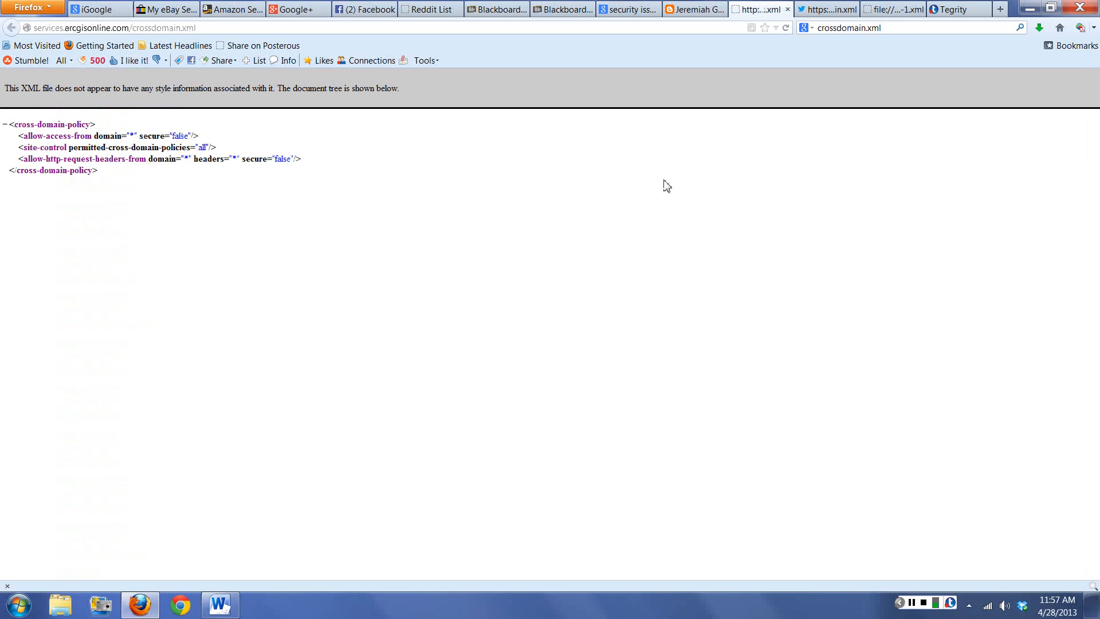